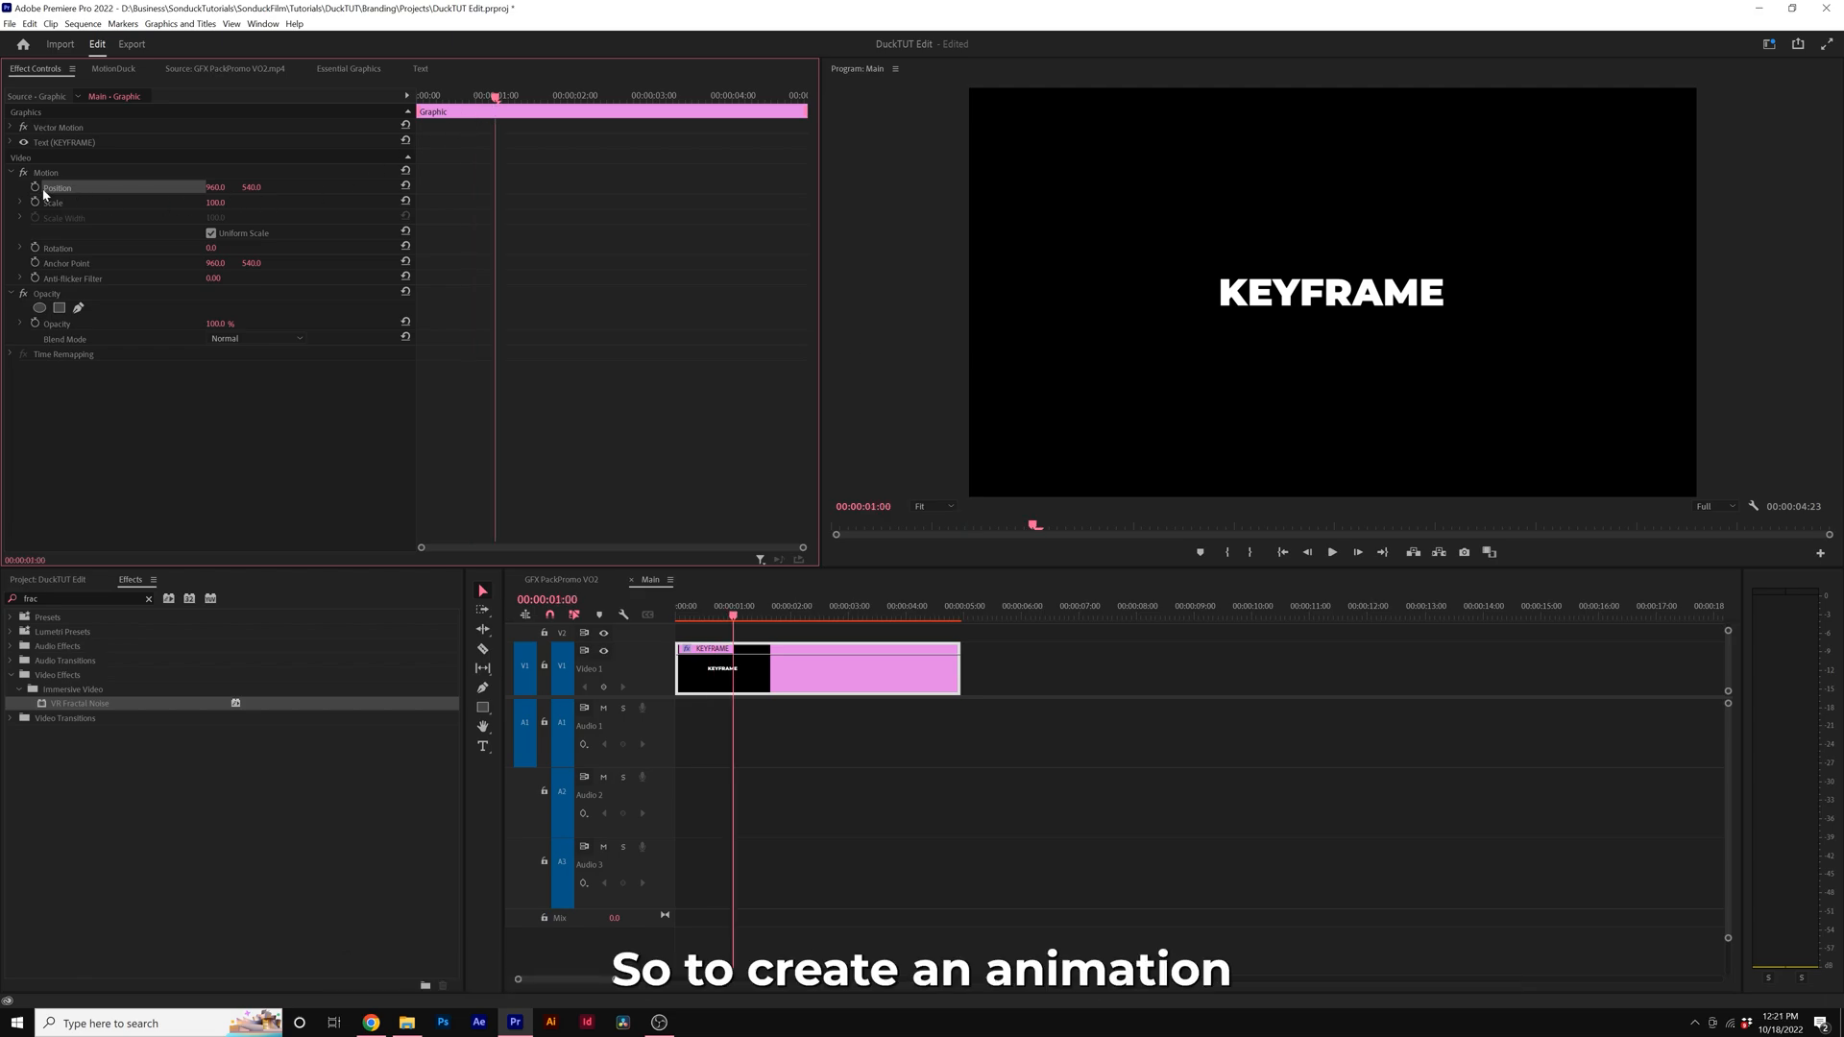
Step: Turn on the Position stopwatch to start keyframing the KEYFRAME title's movement
left_click(34, 187)
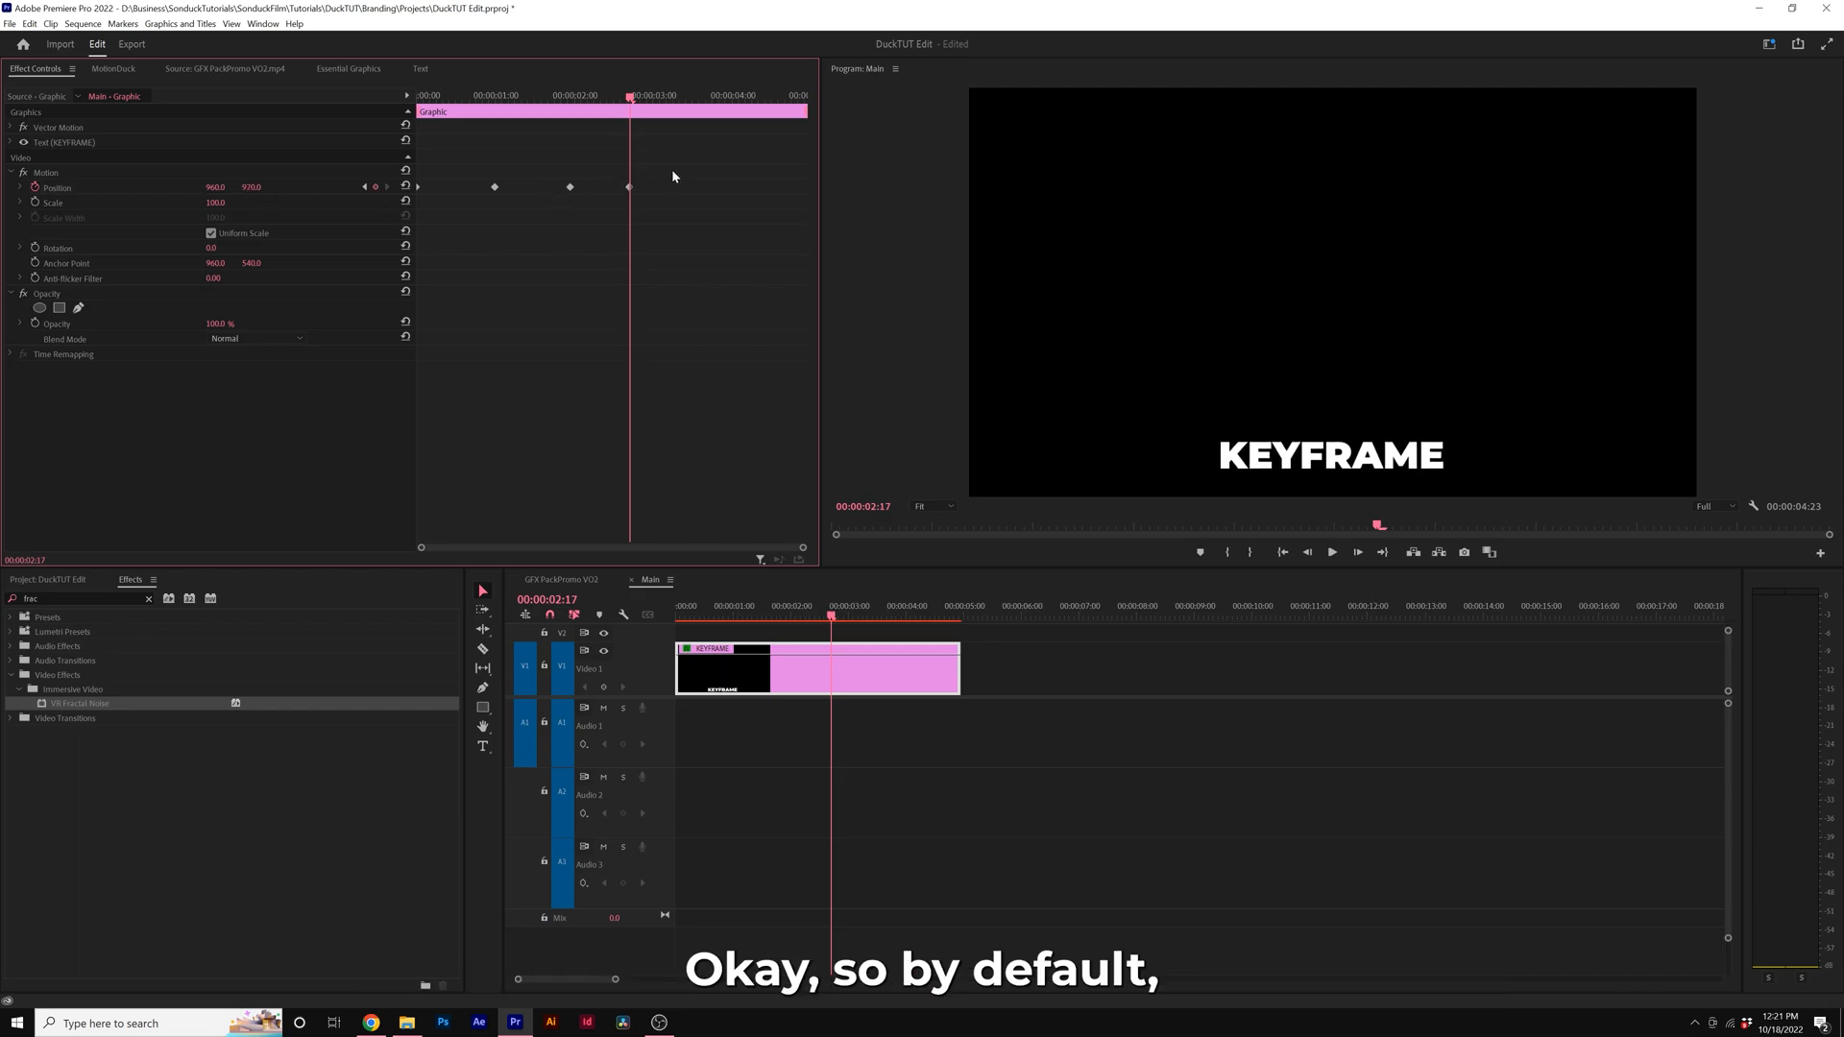
right_click(570, 187)
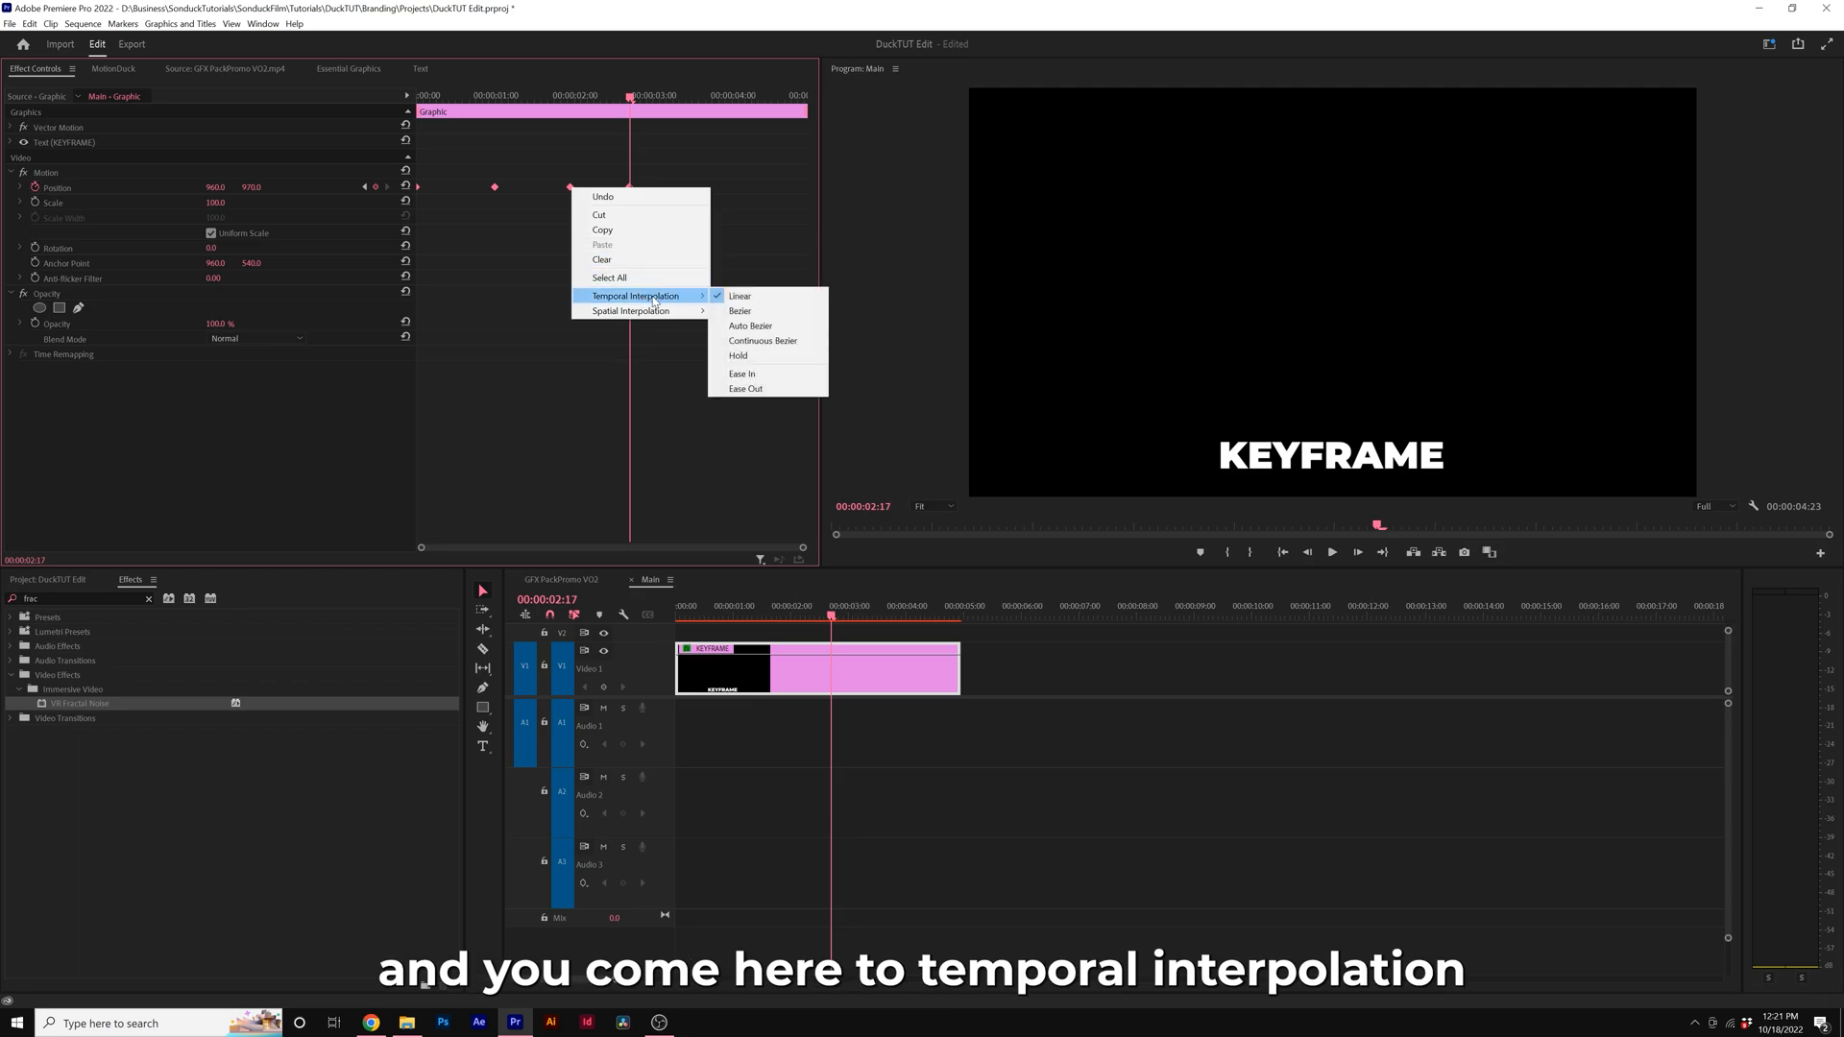
mouse_move(629, 310)
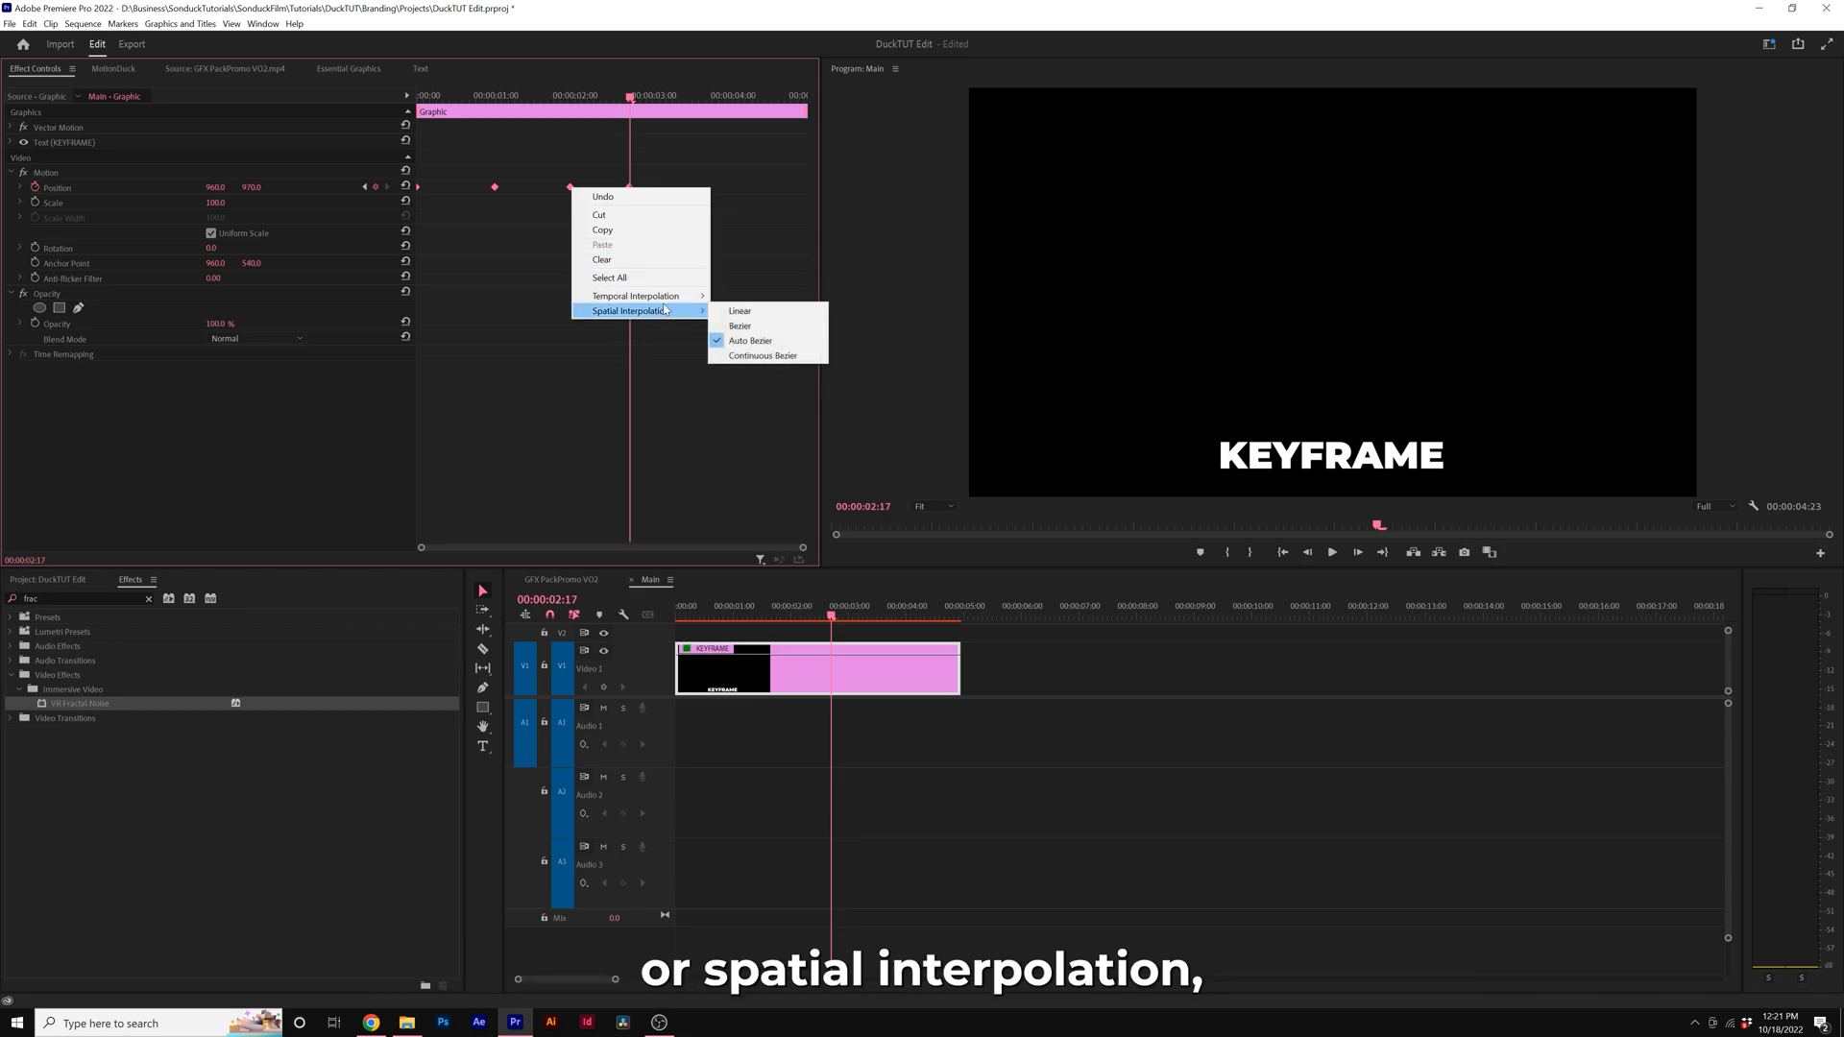
mouse_move(635, 295)
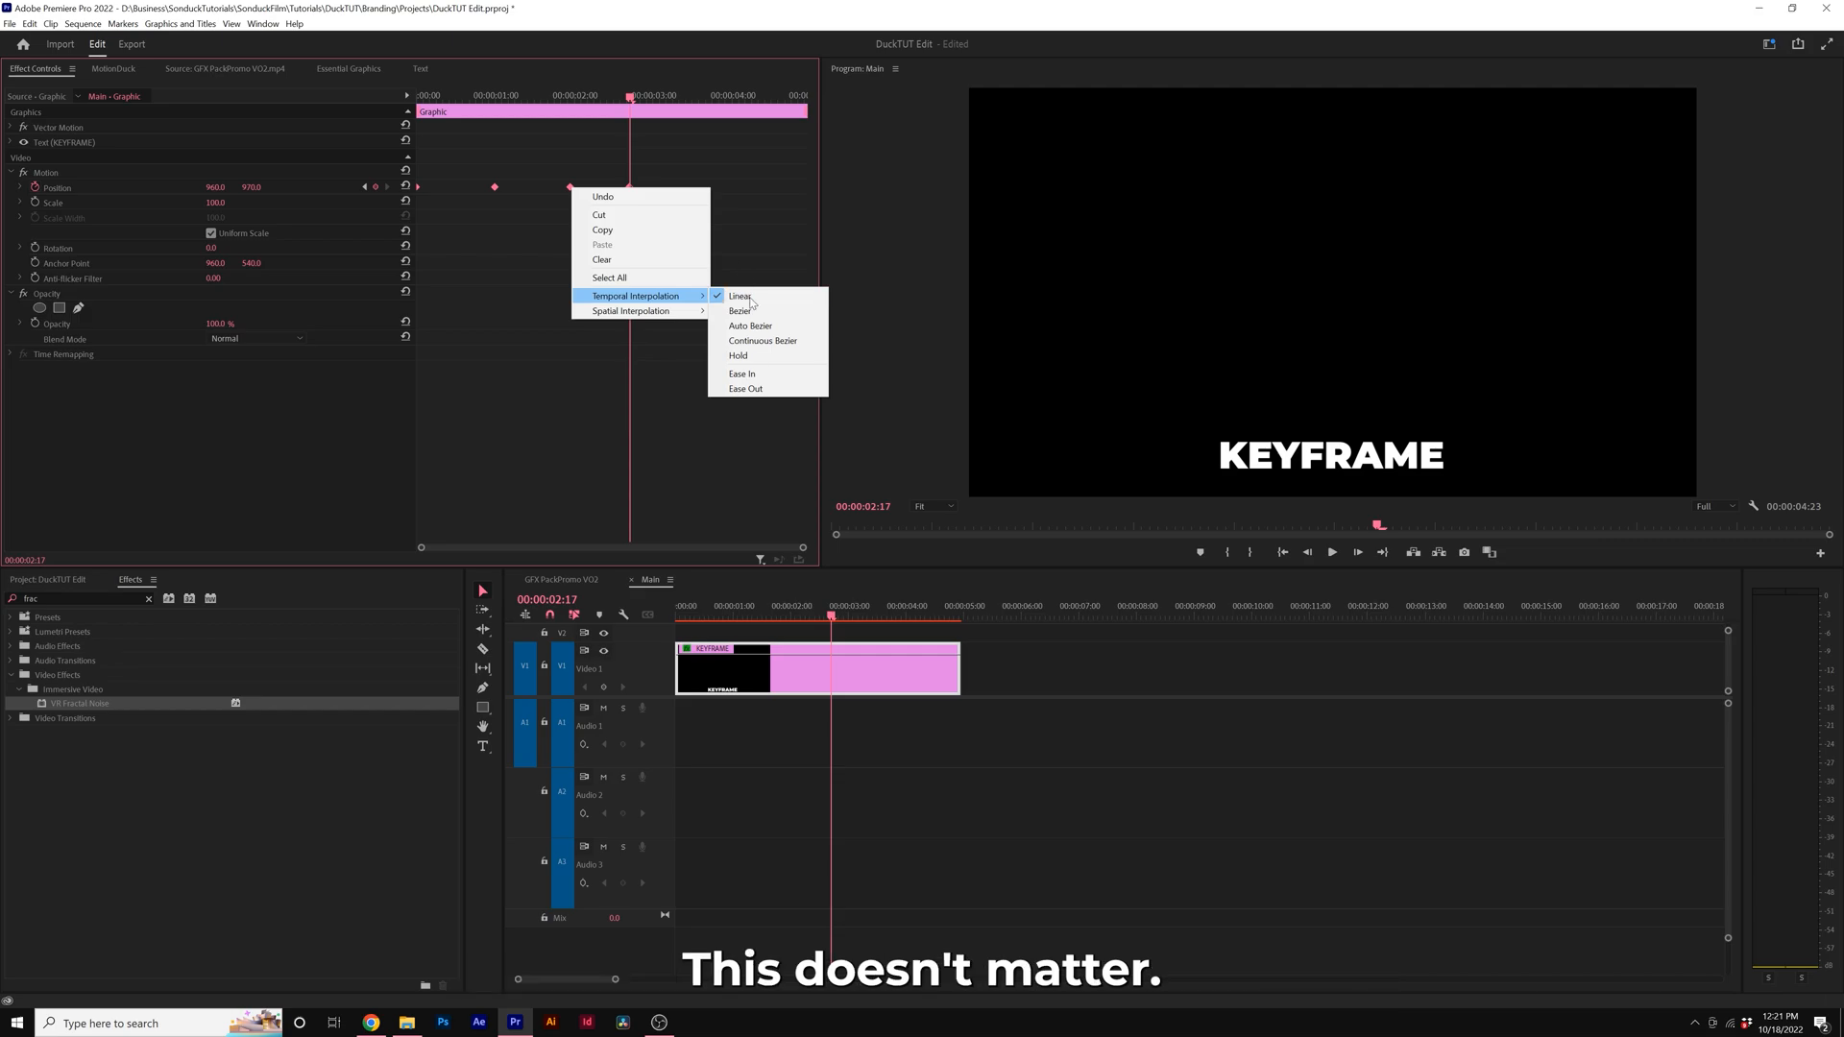
left_click(750, 325)
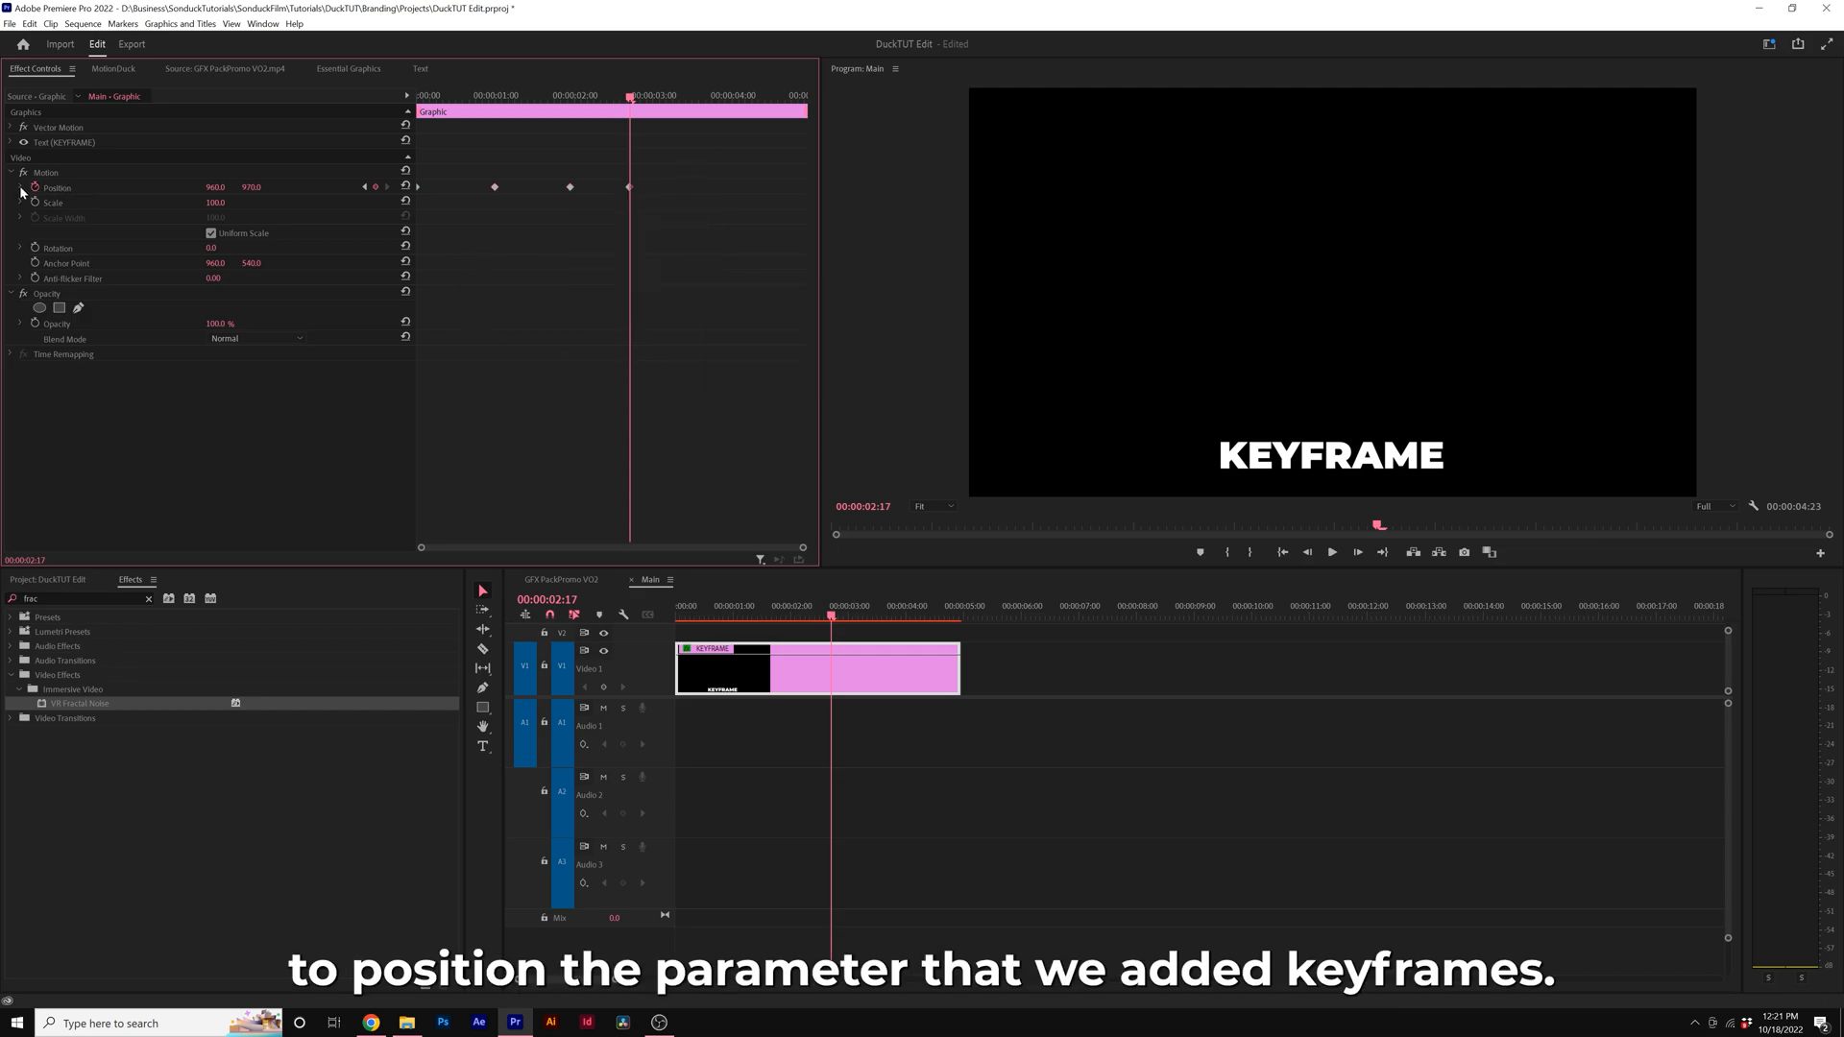
Step: Expand the Position property to reveal its velocity graph
left_click(10, 189)
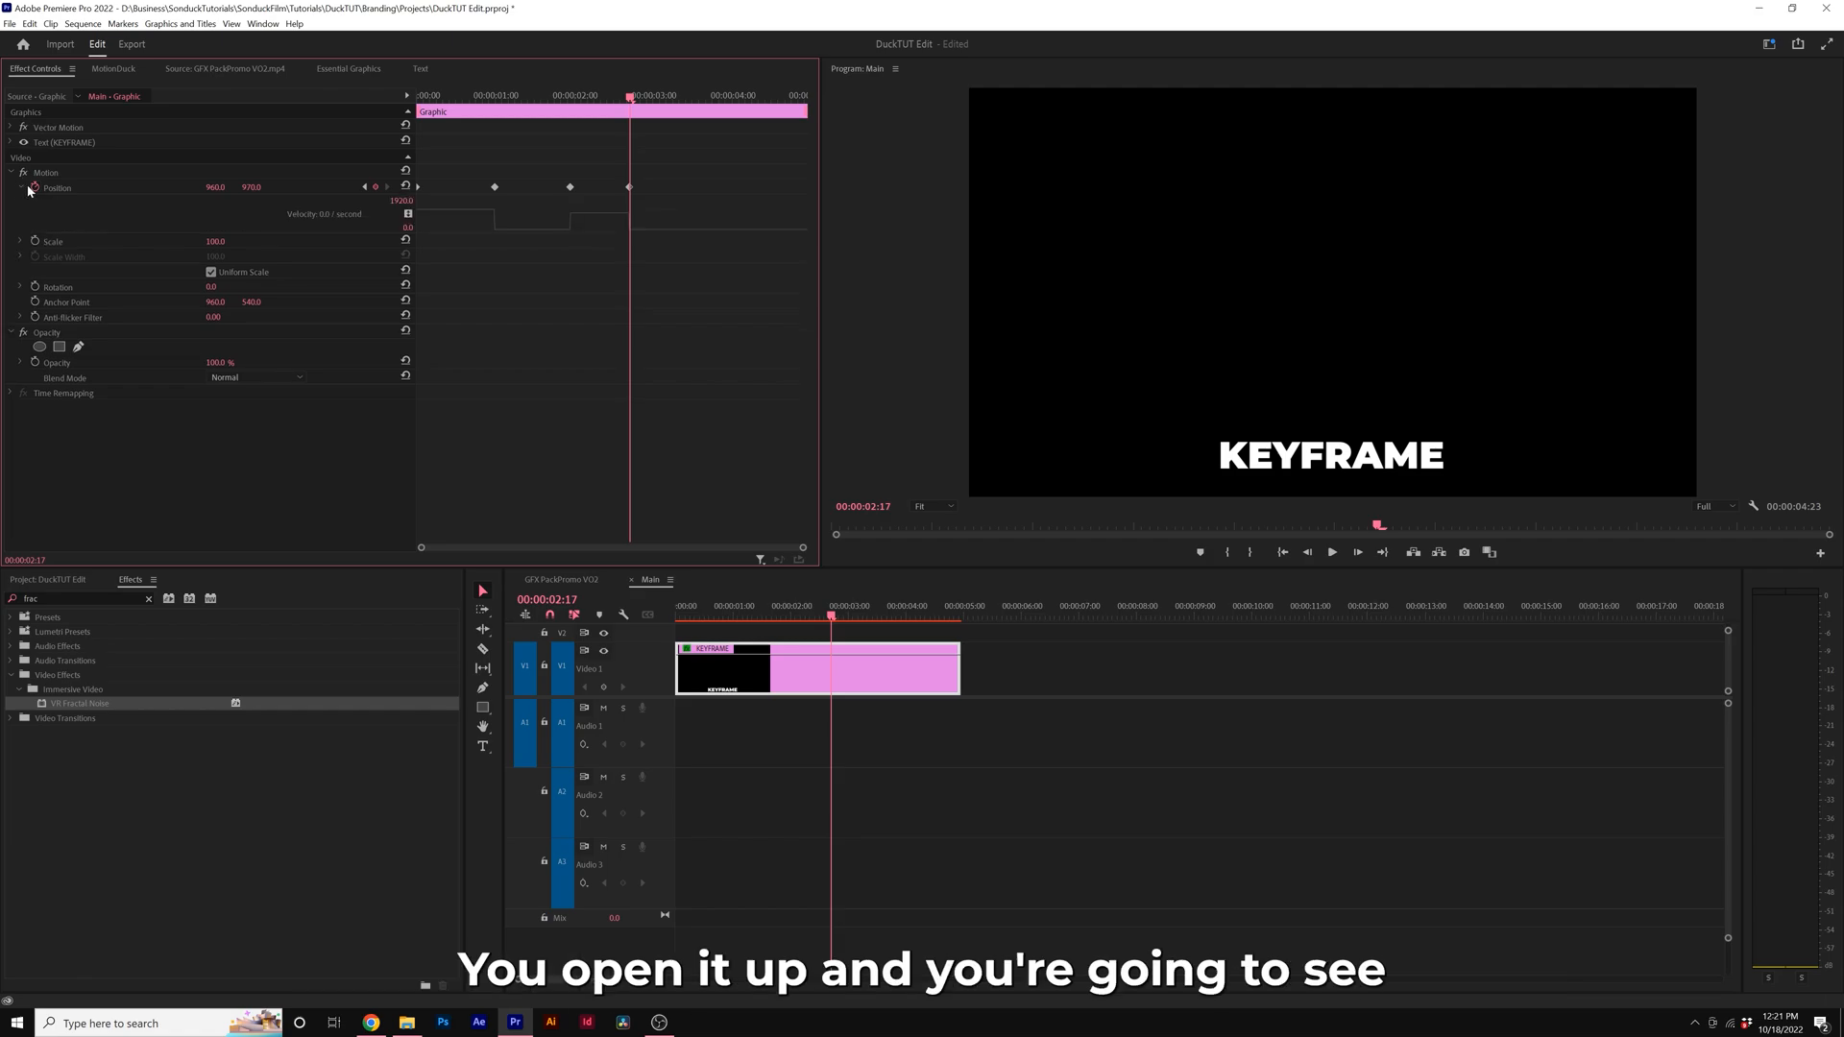
mouse_move(509, 218)
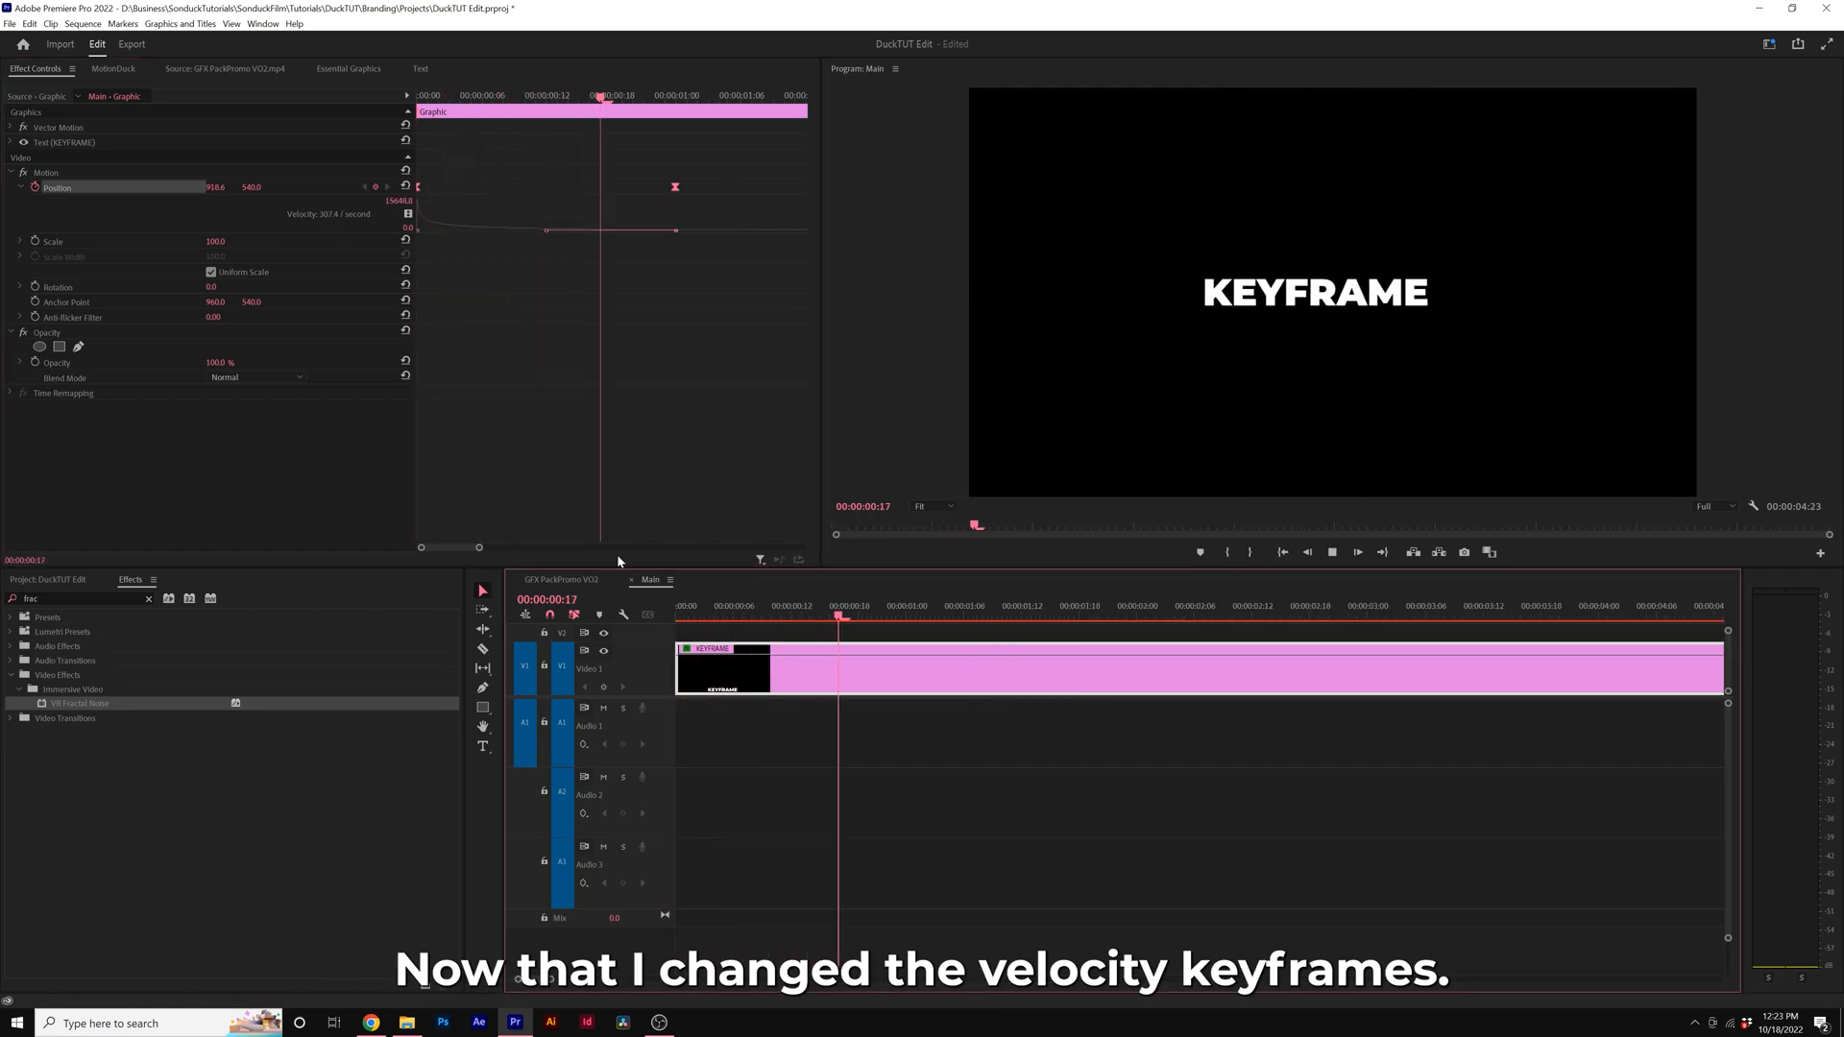
Step: Drag both Position keyframes' velocity handles to ease the motion, then preview playback
left_click(811, 617)
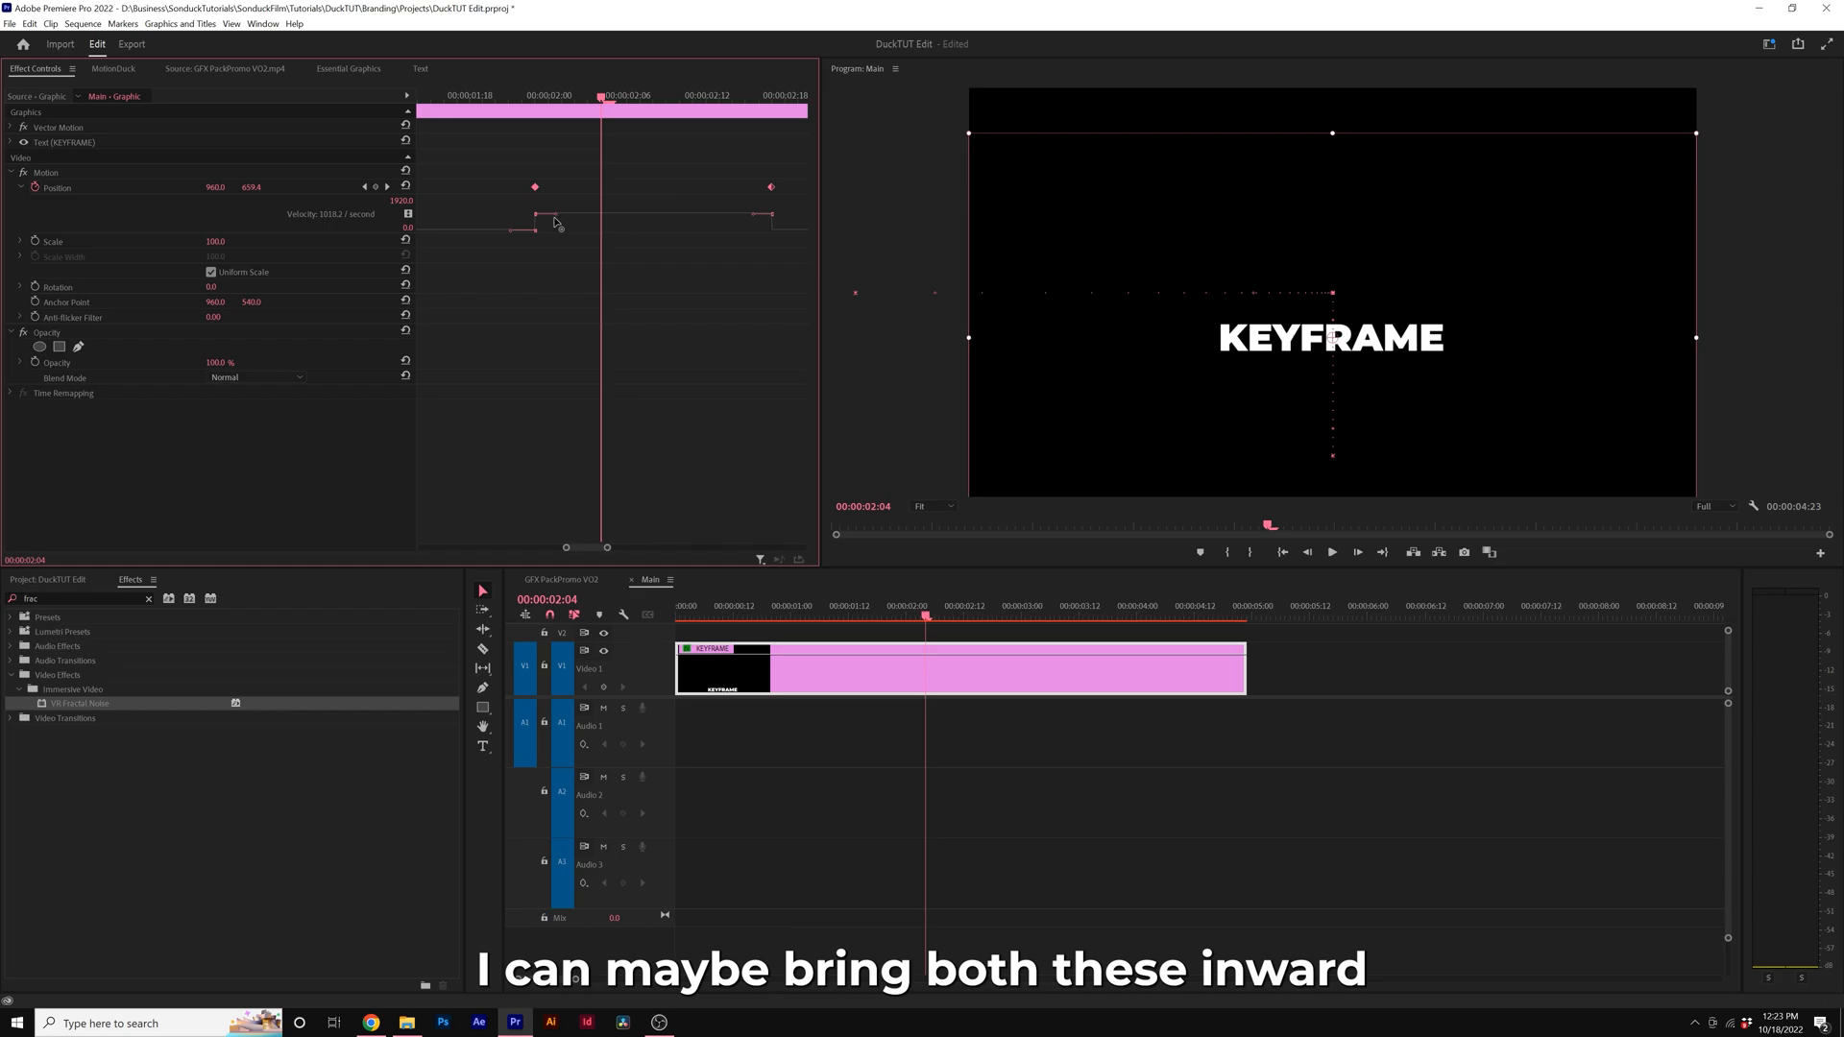
left_click(879, 613)
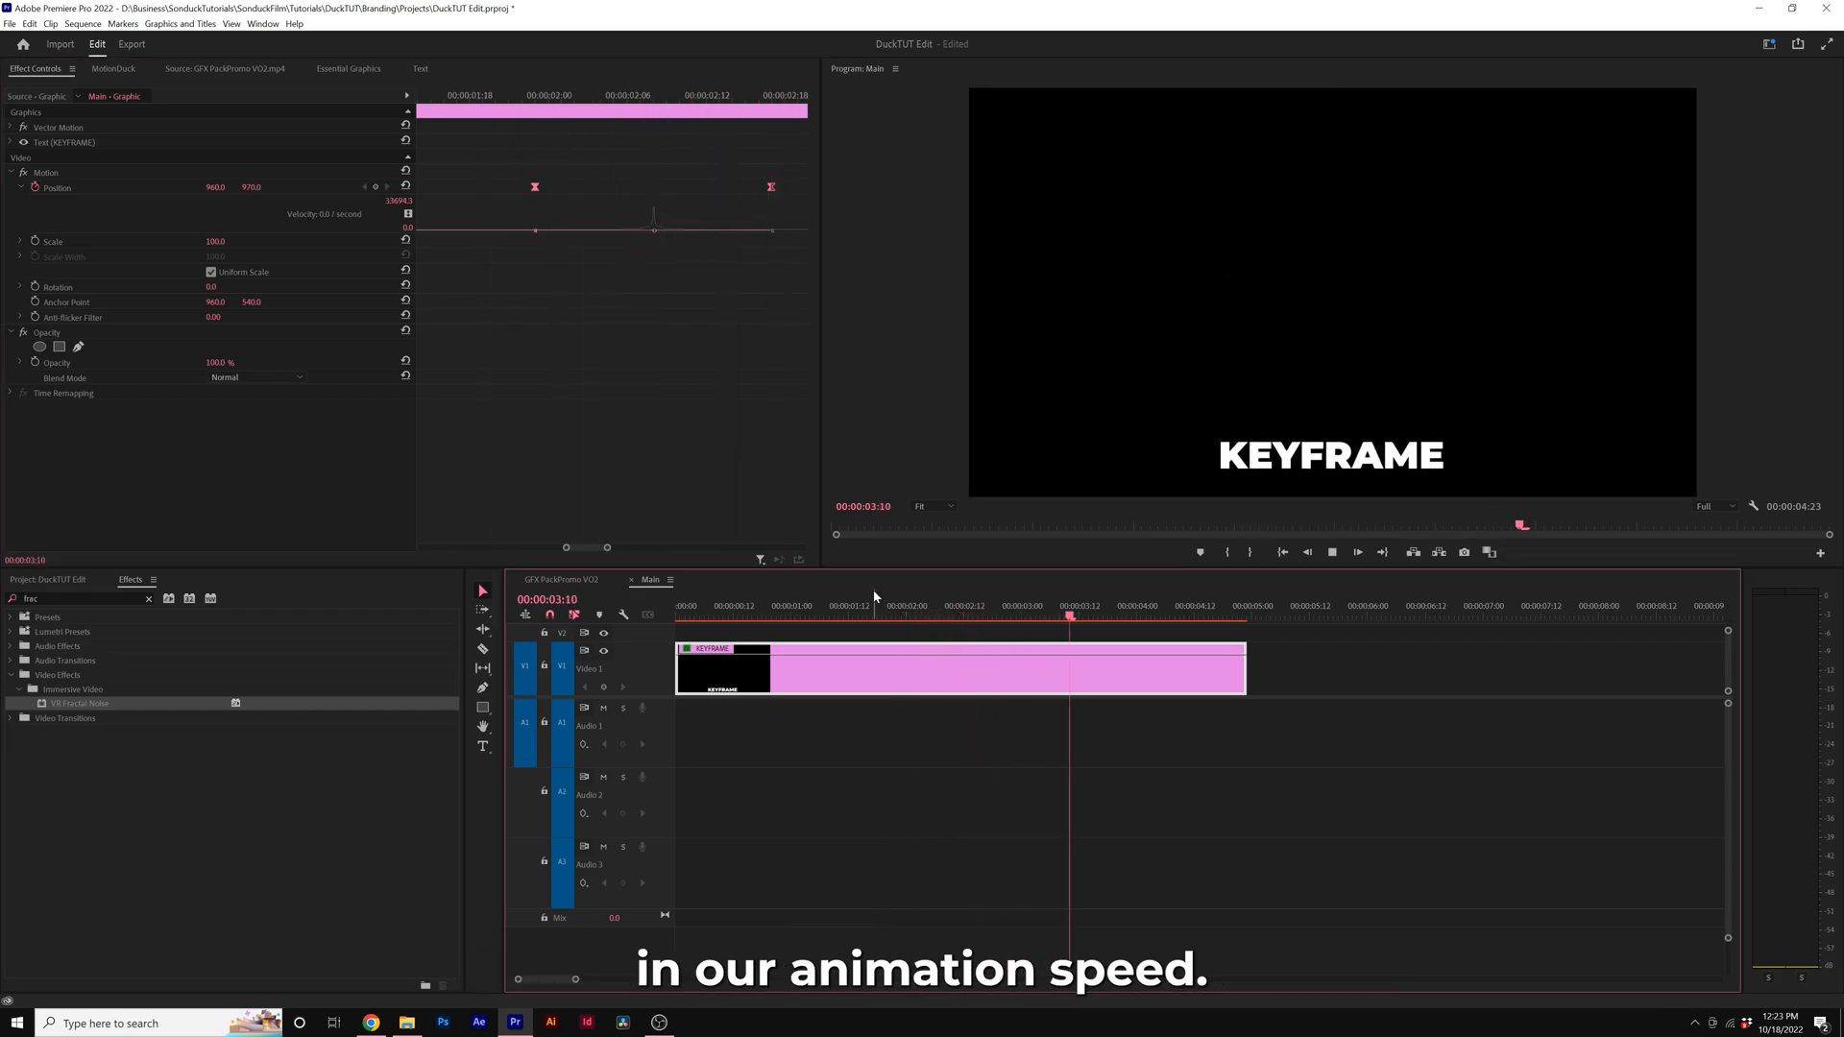
left_click(765, 606)
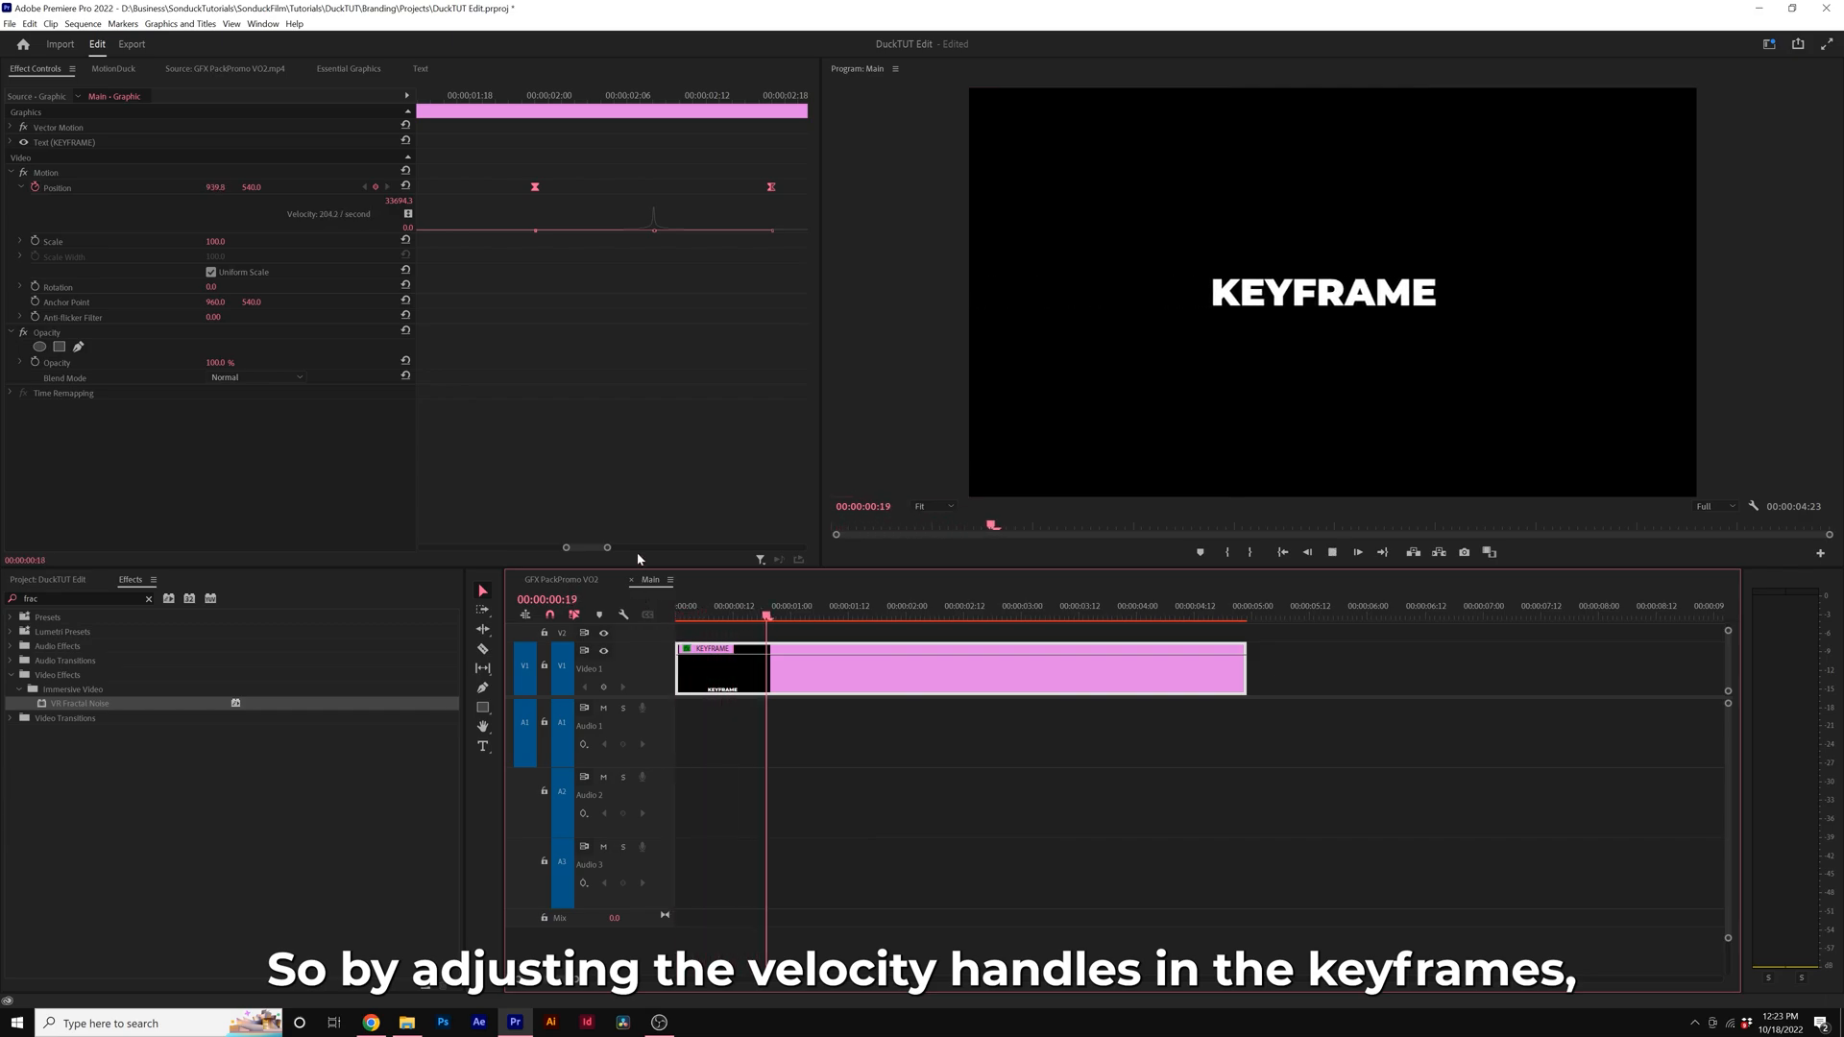